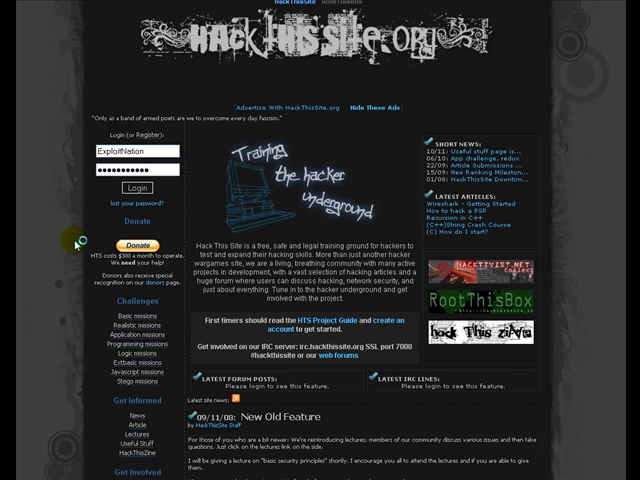
- Open the realistic missions list and scroll to Mission 5's briefing from spiffomatic64
left_click(135, 188)
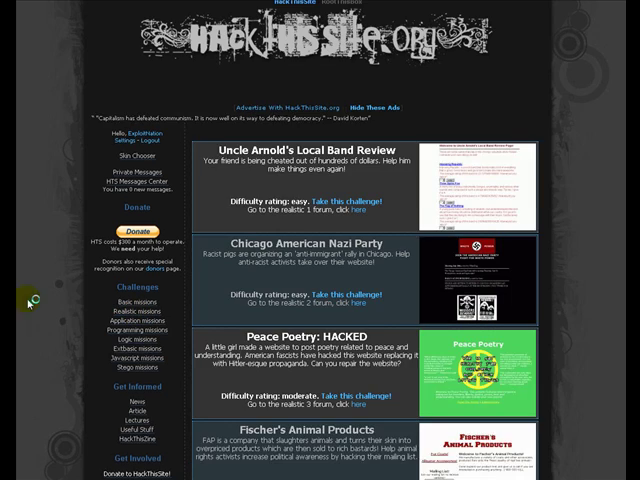
scroll("down", 3)
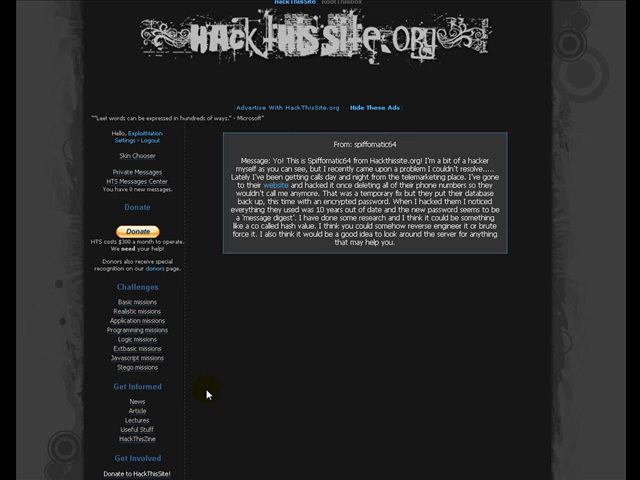
mouse_move(278, 254)
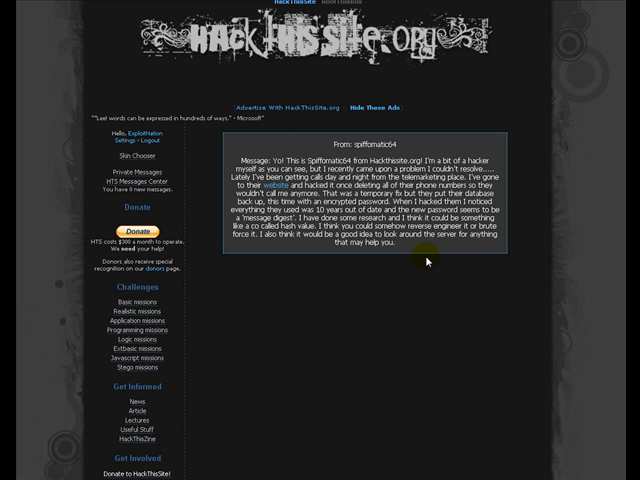
mouse_move(283, 188)
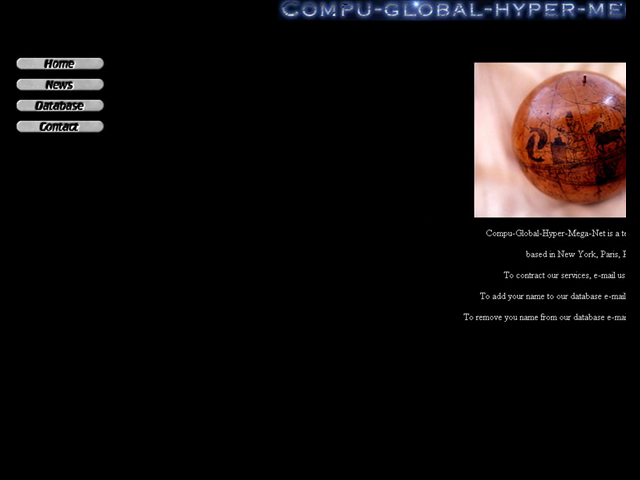
- Open the Compu-Global-Hyper-Mega-Net site's Contact us page
left_click(60, 127)
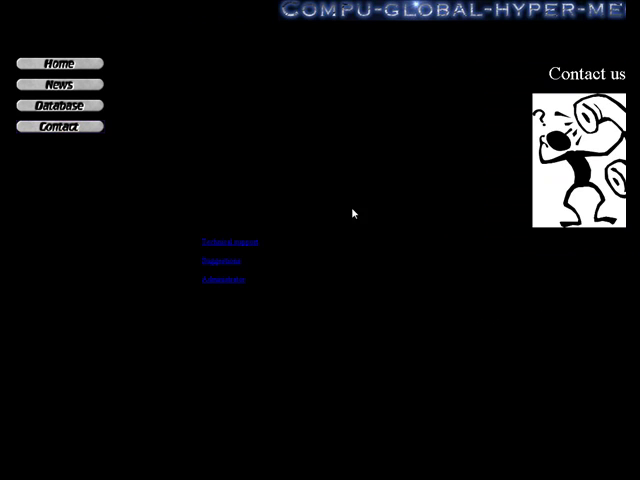
mouse_move(499, 113)
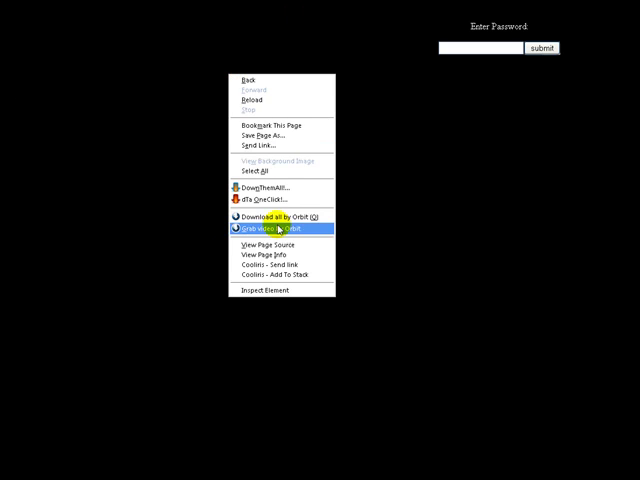
- View the password page's source and select 'secret' in the form action path
left_click(269, 243)
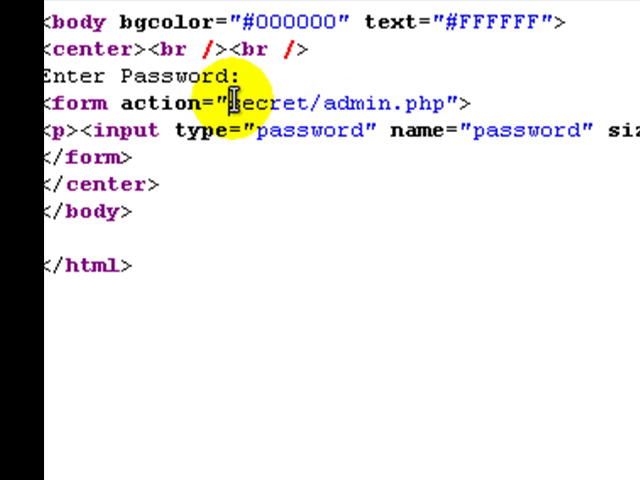
double_click(258, 101)
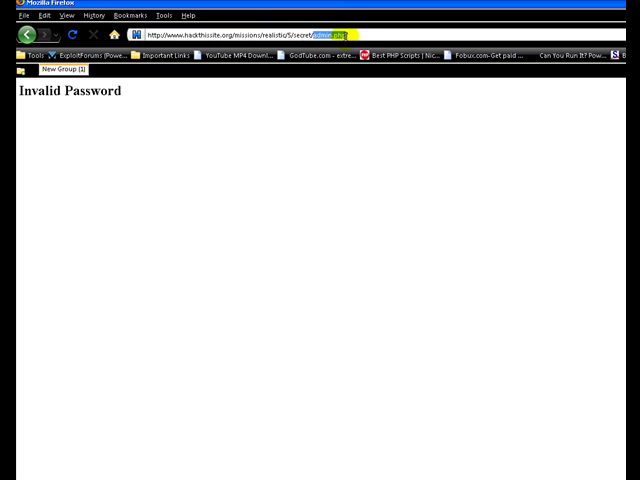
- List the /secret directory and open admin.bak.php to expose the password hash
key("Return")
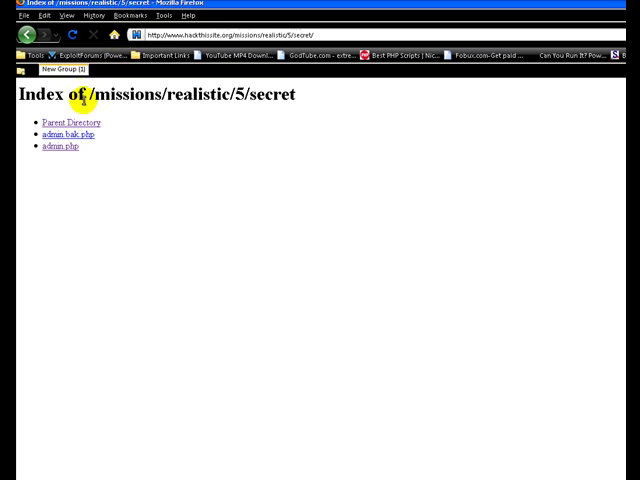
left_click(58, 147)
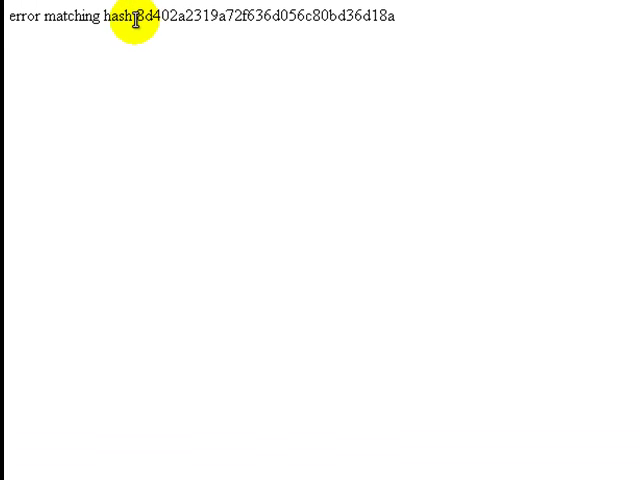
mouse_move(419, 27)
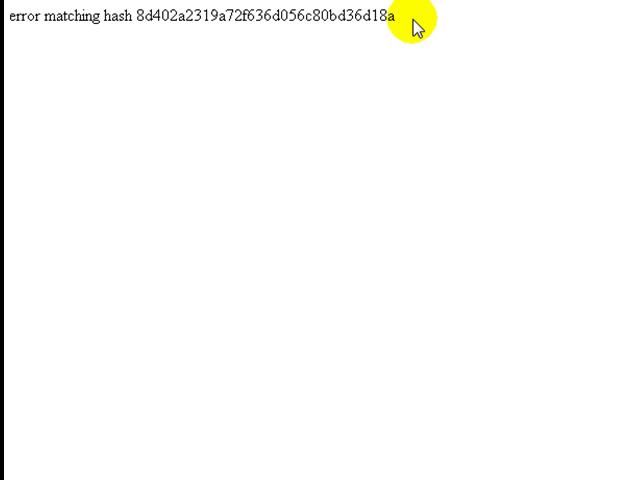
mouse_move(162, 56)
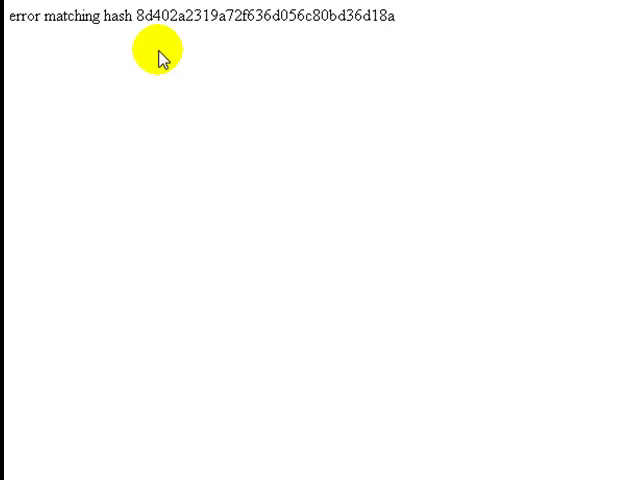
mouse_move(195, 73)
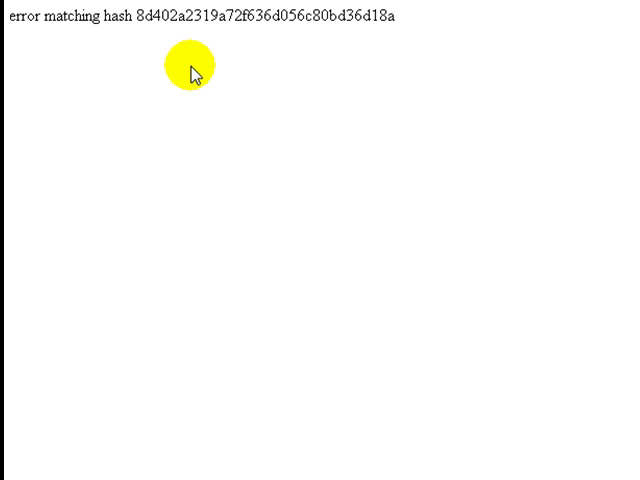
mouse_move(425, 22)
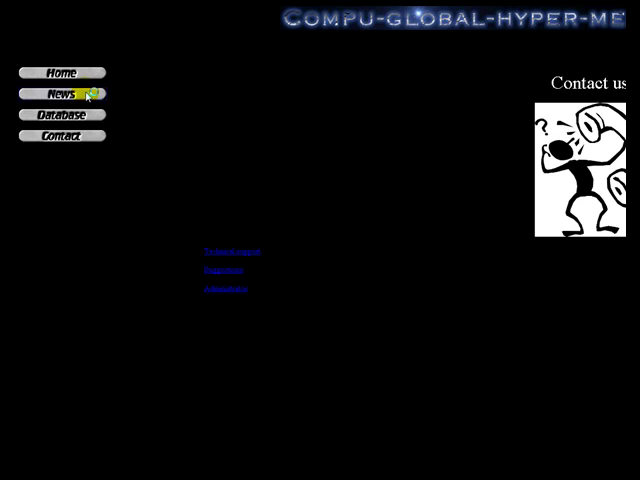
- View the target site's News page, then start editing the address to check robots.txt
left_click(62, 94)
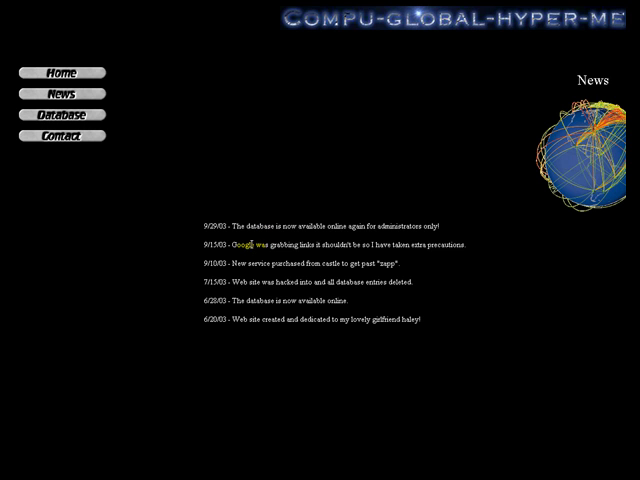
mouse_move(296, 54)
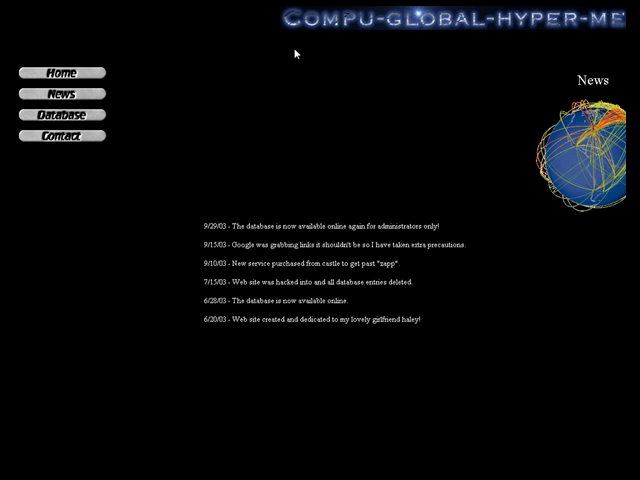
mouse_move(176, 25)
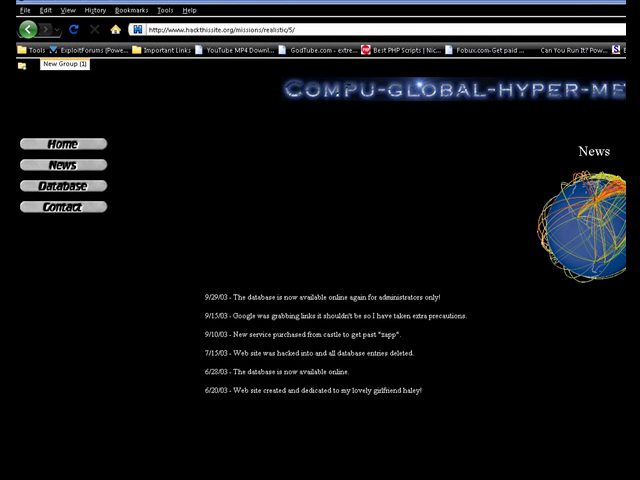
left_click(335, 27)
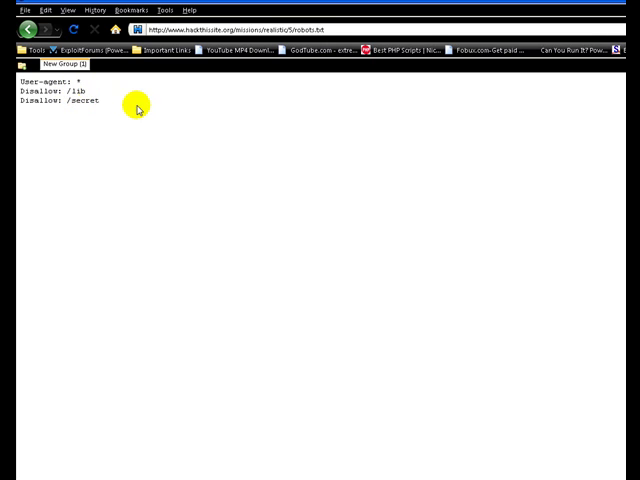
key("F11")
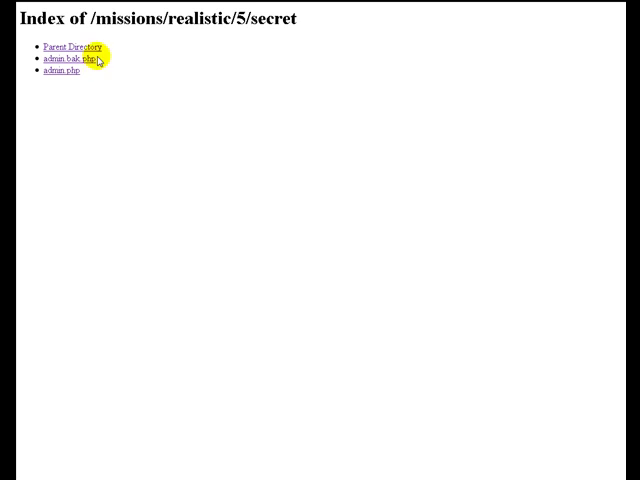
left_click(71, 57)
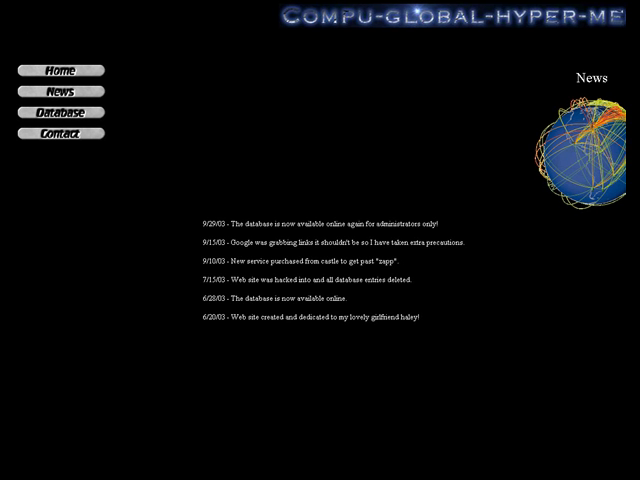
mouse_move(128, 57)
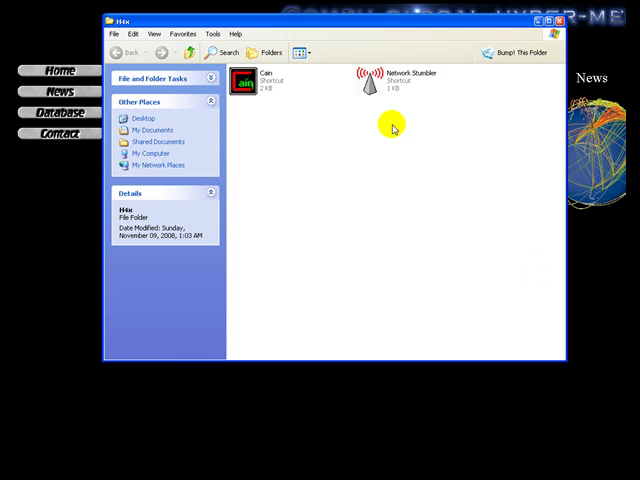
- Select and launch the Cain shortcut in the H4x folder
left_click(245, 77)
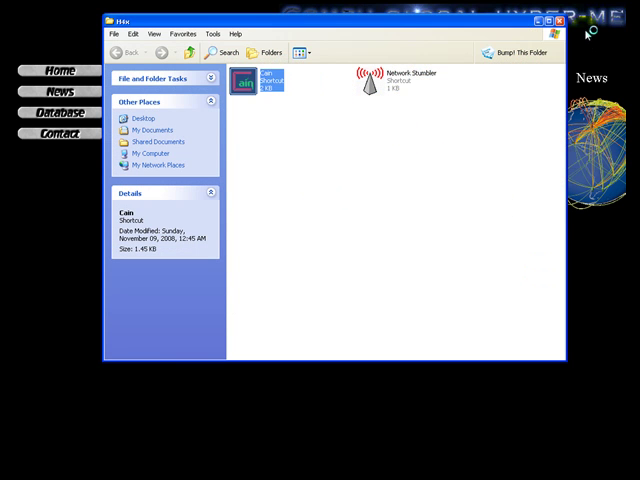
double_click(253, 78)
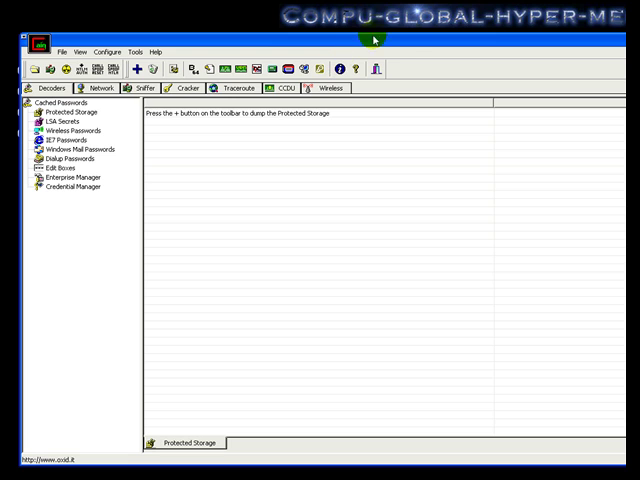
mouse_move(417, 56)
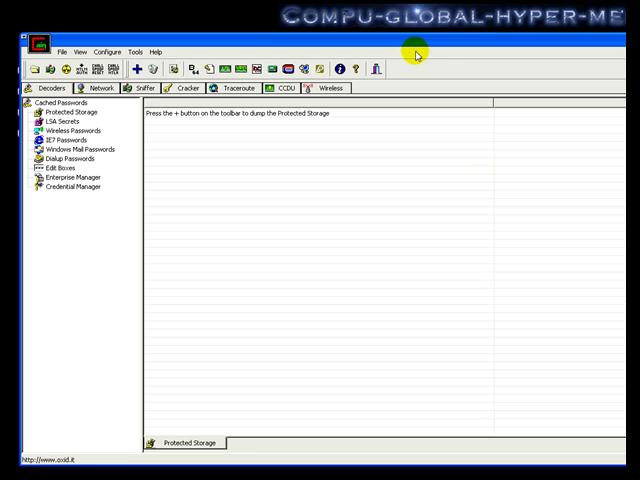
mouse_move(399, 50)
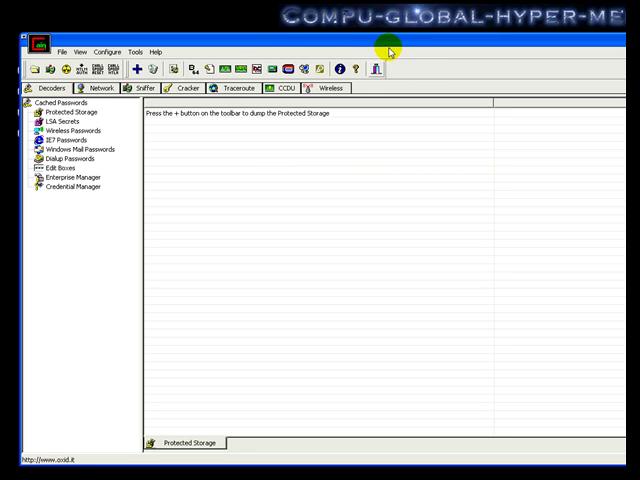
mouse_move(388, 50)
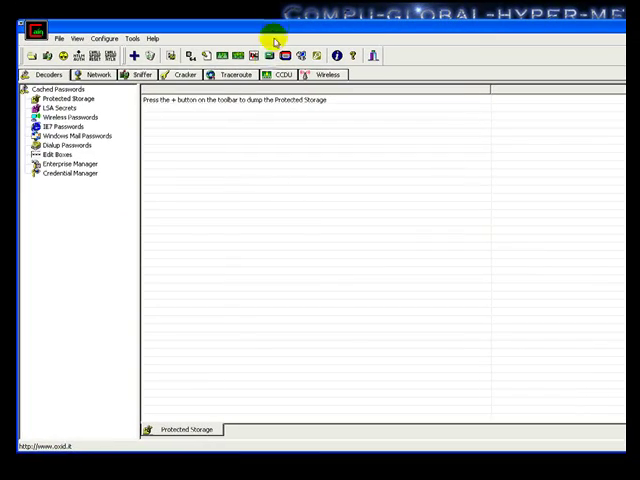
mouse_move(148, 126)
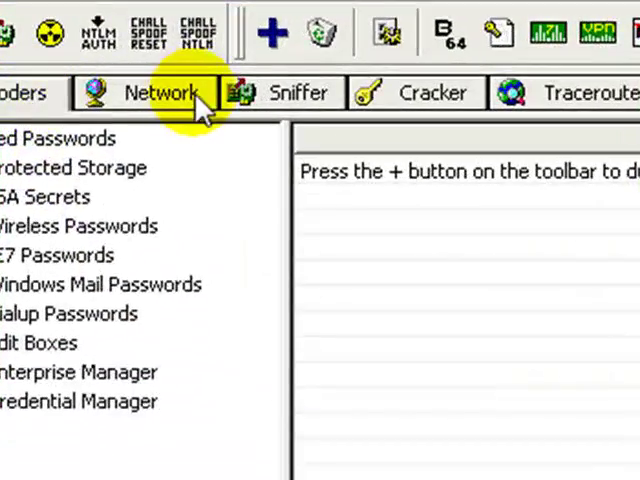
- In the Cracker section, add hash 8d402a2319a72f636d056c80bd36d18a to the MD4 list
left_click(432, 92)
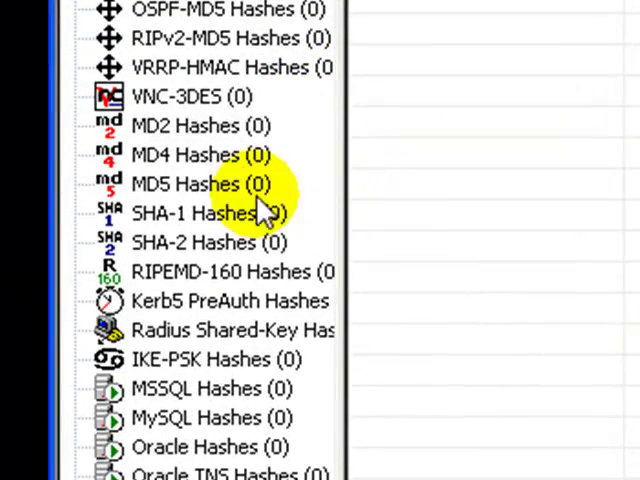
left_click(200, 154)
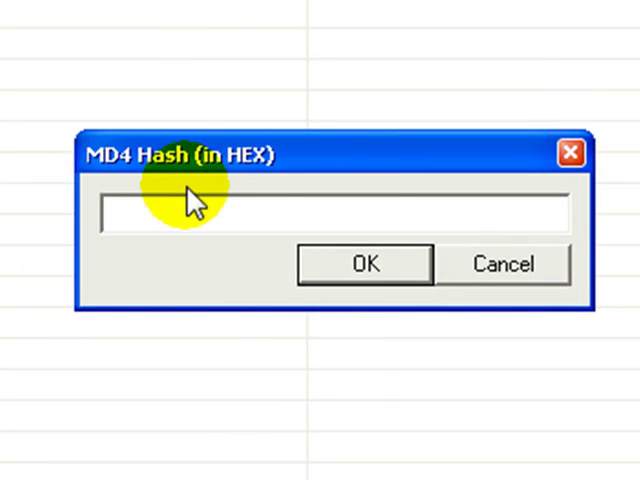
type("8d402a2319a72f636d056c80bd36d18a")
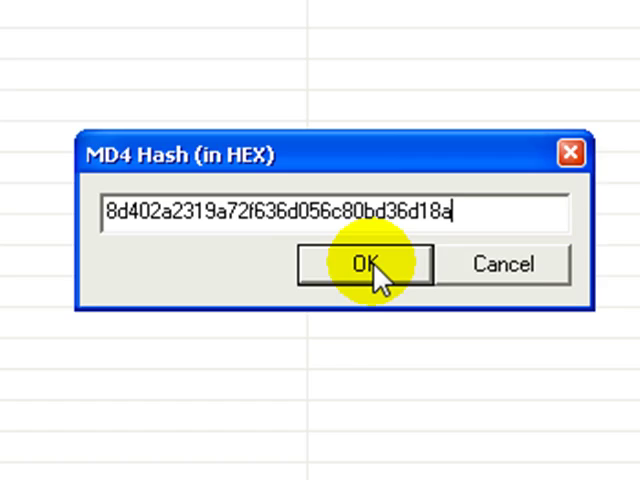
left_click(365, 265)
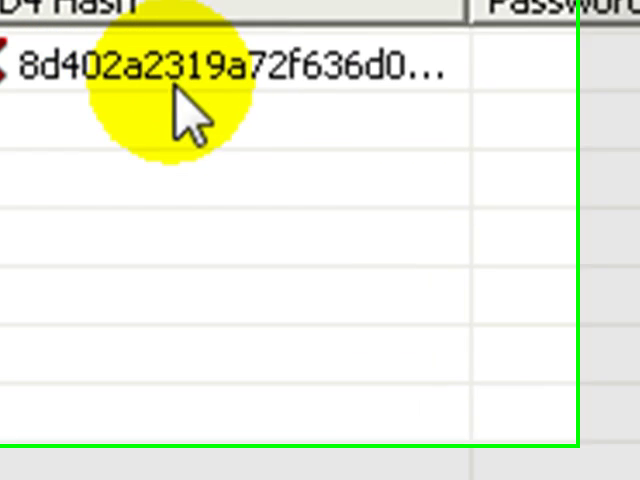
right_click(180, 65)
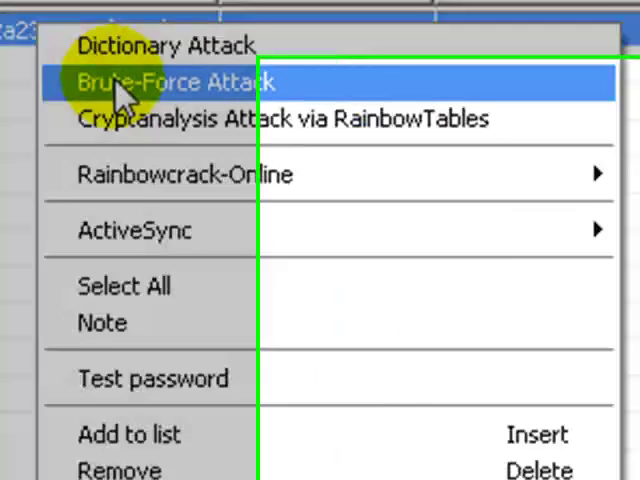
left_click(160, 82)
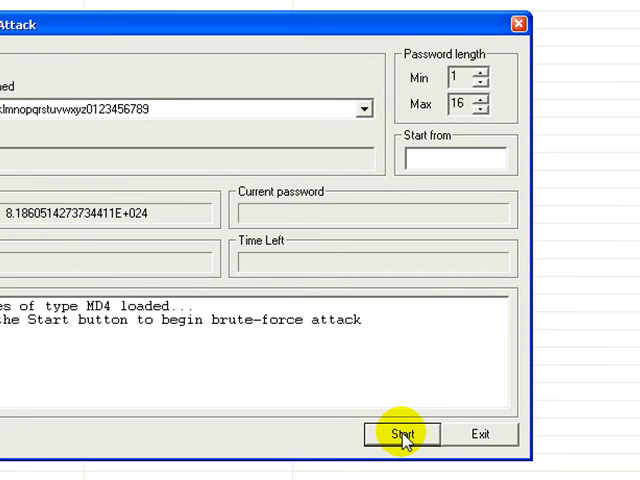
left_click(403, 433)
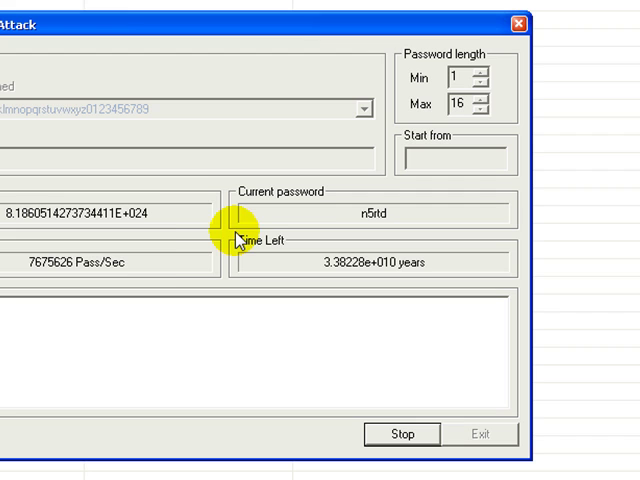
mouse_move(165, 268)
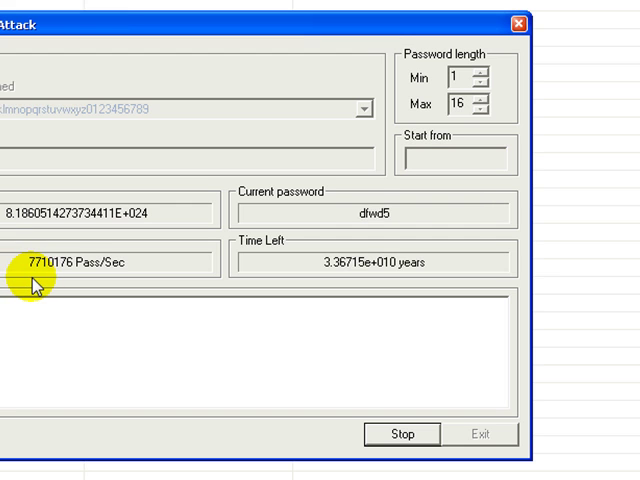
left_click(401, 434)
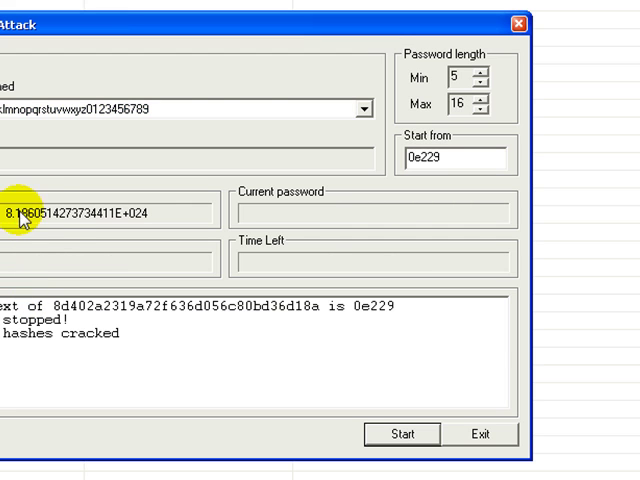
mouse_move(186, 339)
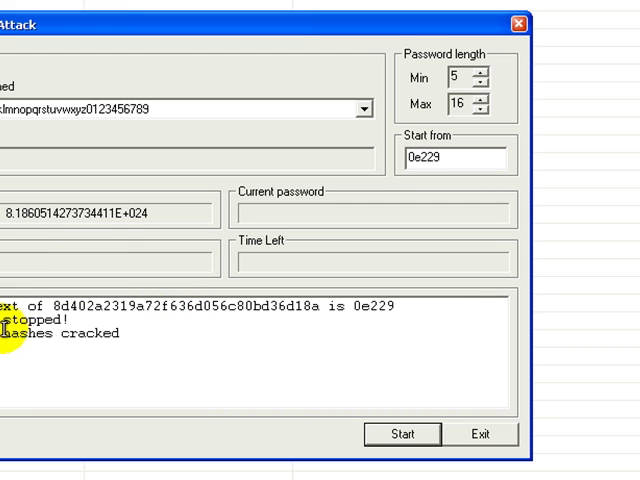
mouse_move(160, 263)
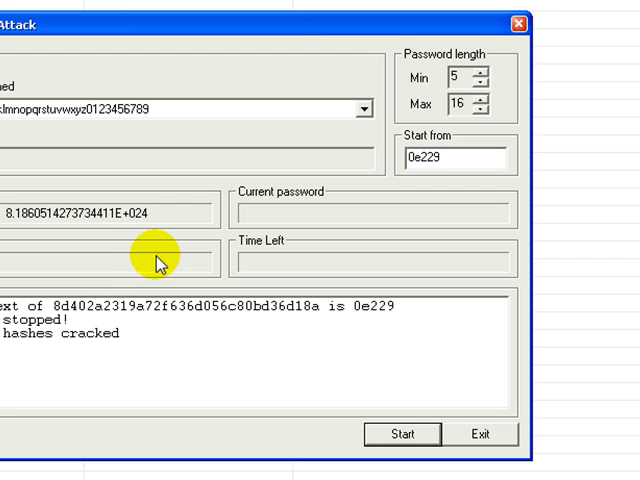
mouse_move(463, 307)
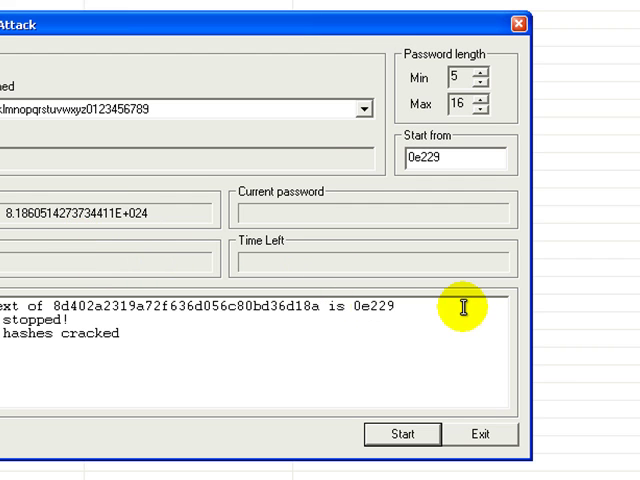
mouse_move(363, 106)
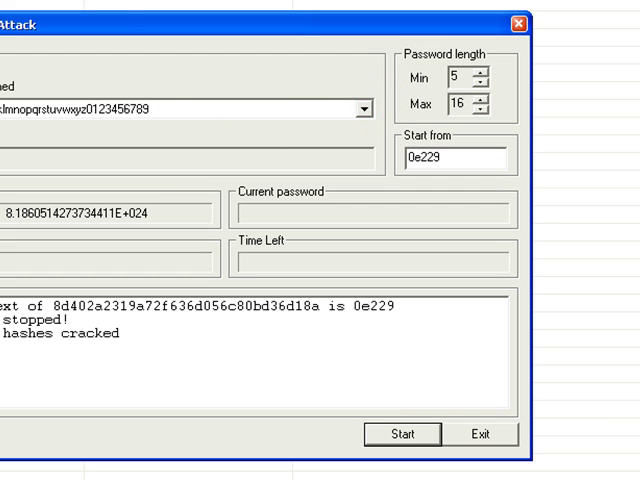
mouse_move(165, 122)
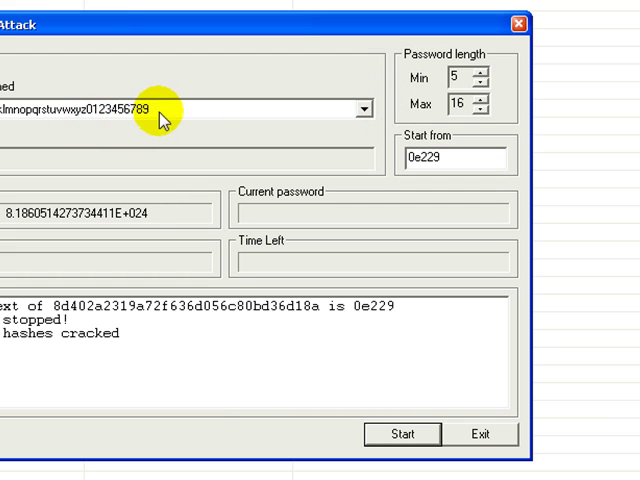
mouse_move(357, 344)
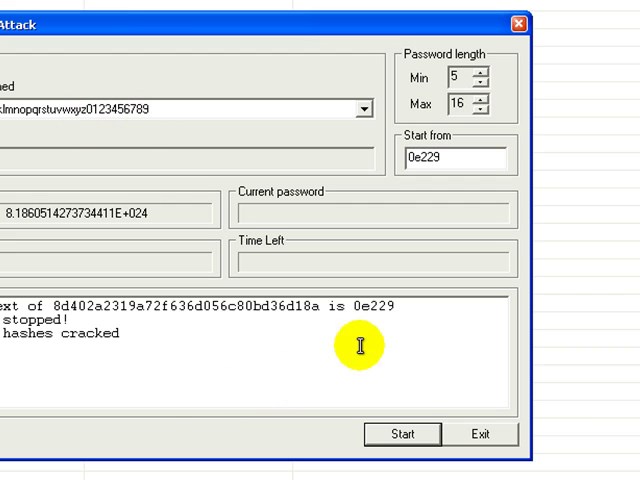
double_click(372, 307)
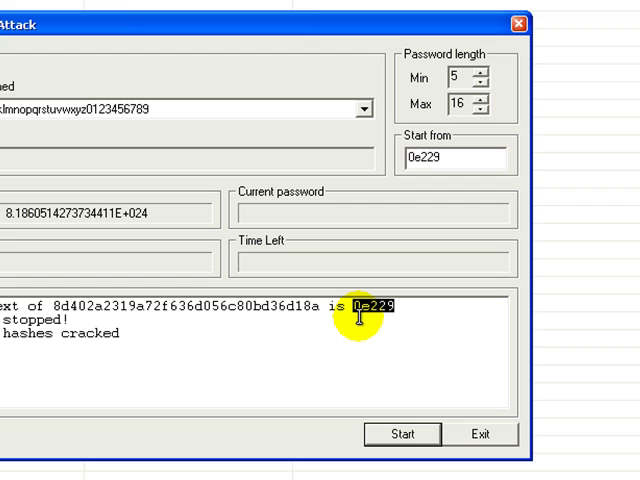
mouse_move(405, 363)
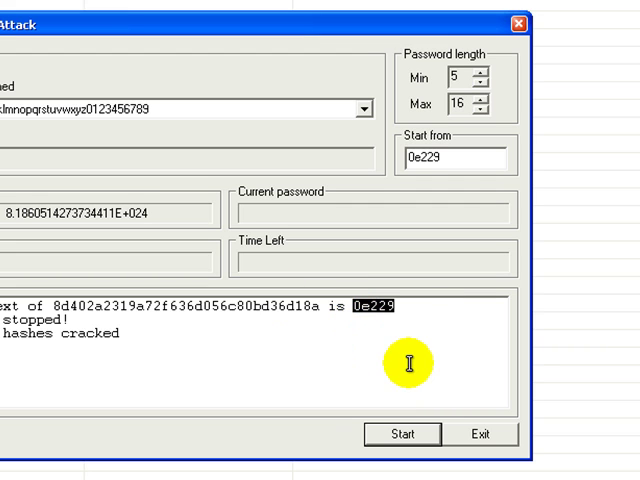
mouse_move(400, 305)
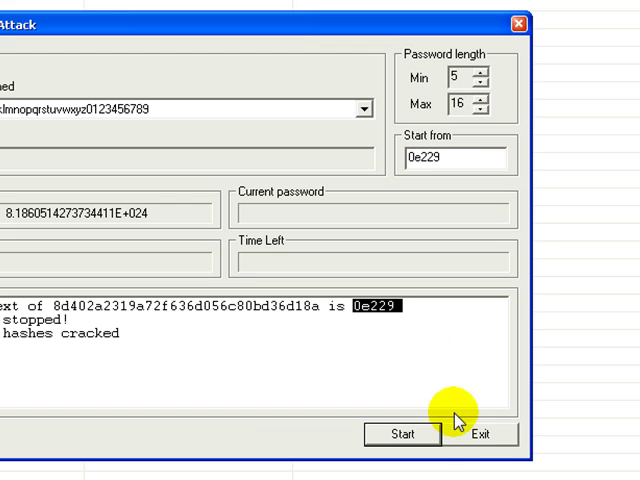
- Exit the attack window, confirm quitting Cain, and switch back to the browser
left_click(481, 434)
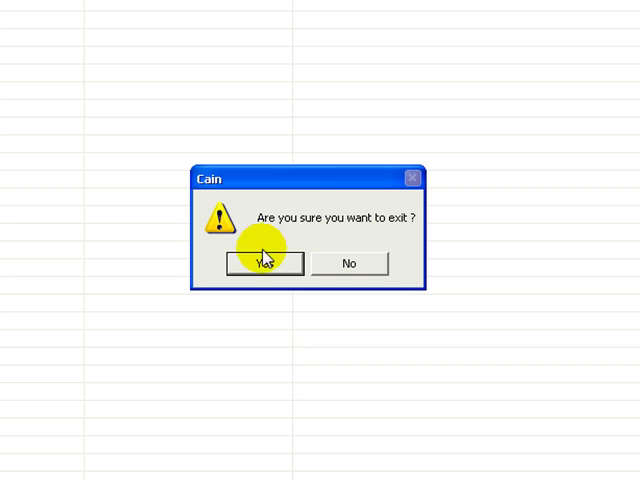
left_click(267, 263)
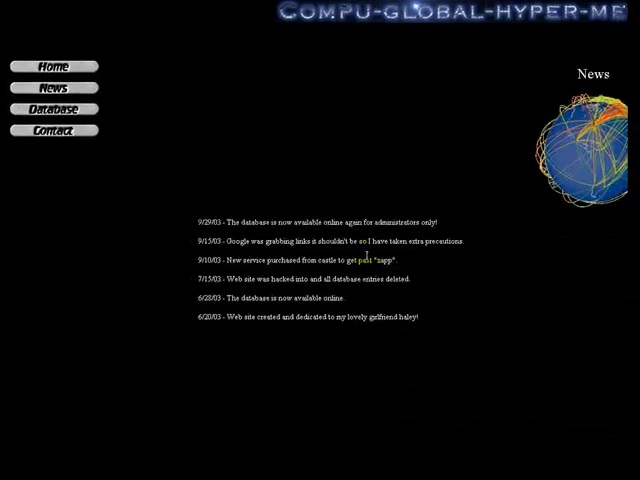
left_click(55, 109)
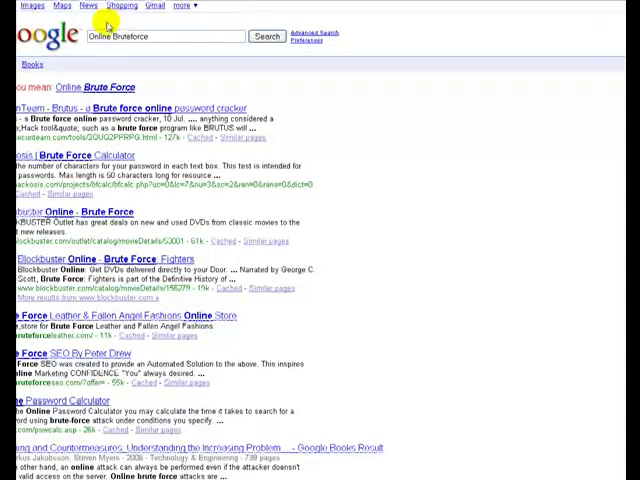
- Select the whole 'Online Bruteforce' query in the Google search box
triple_click(160, 37)
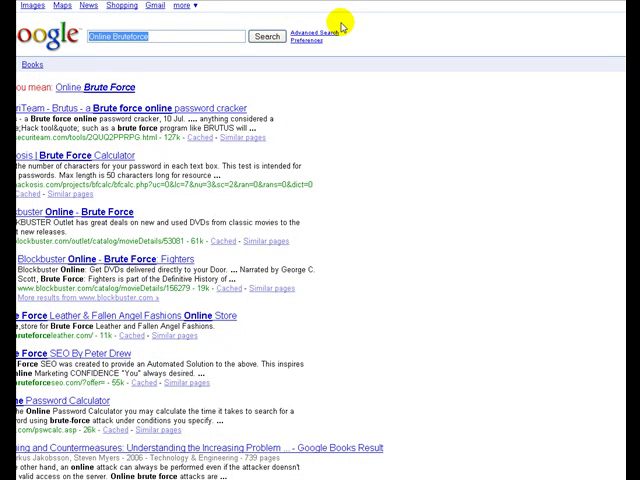
mouse_move(213, 59)
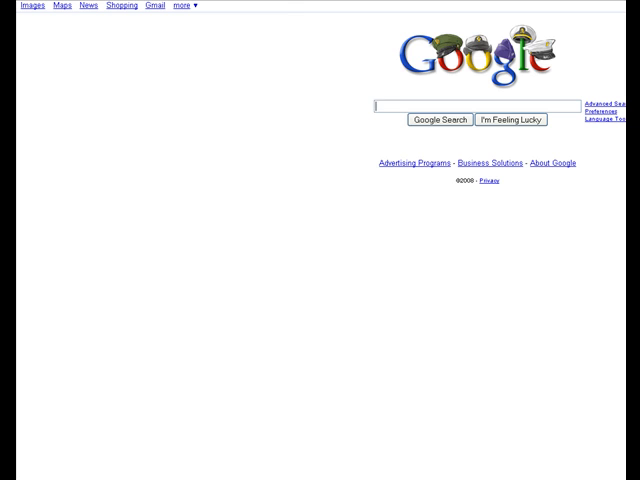
mouse_move(261, 139)
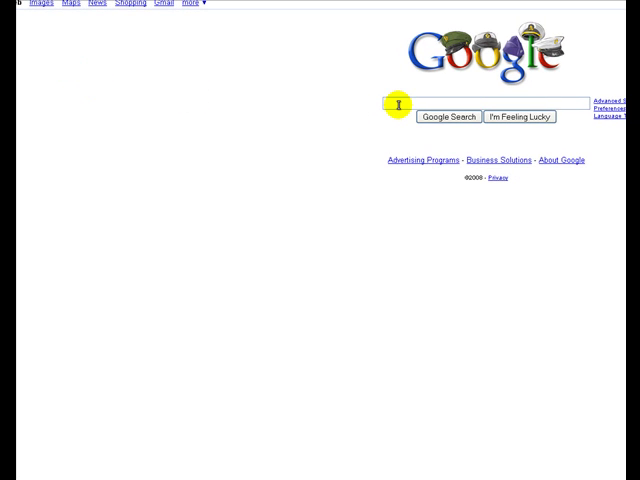
type("abcdef0-9")
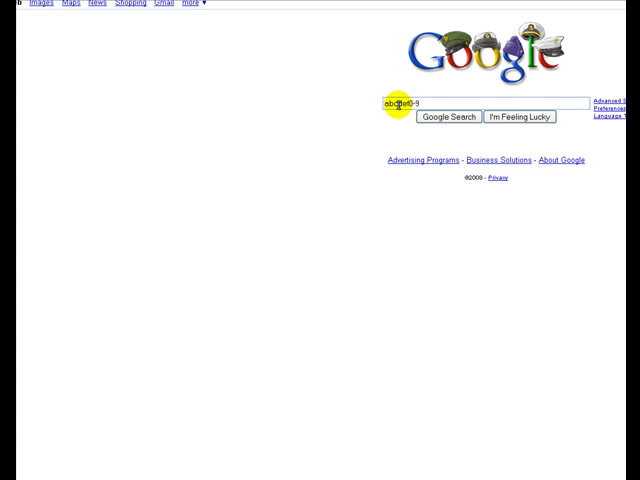
mouse_move(440, 103)
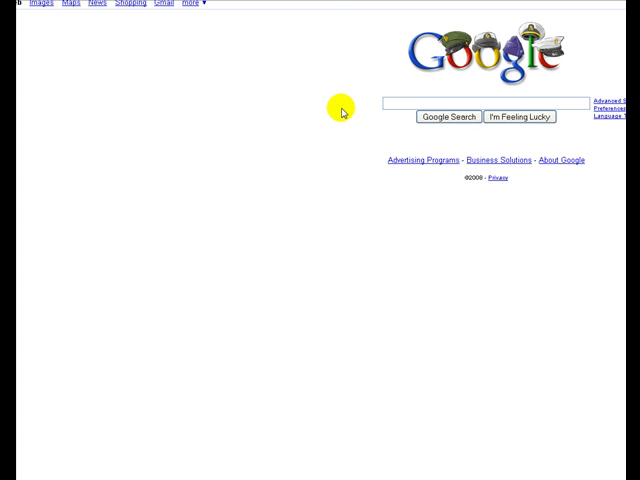
mouse_move(340, 75)
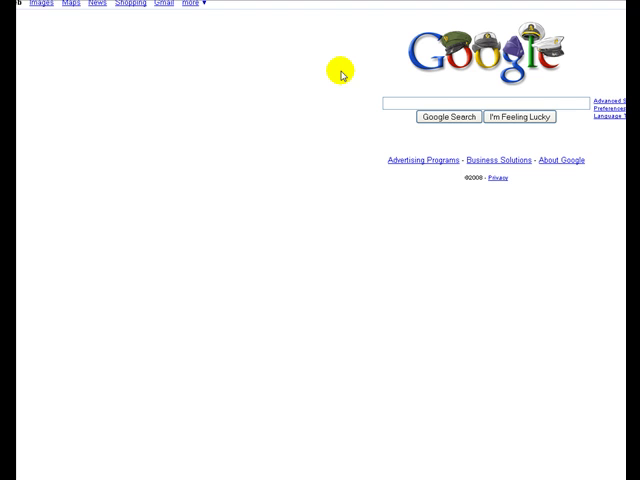
left_click(480, 104)
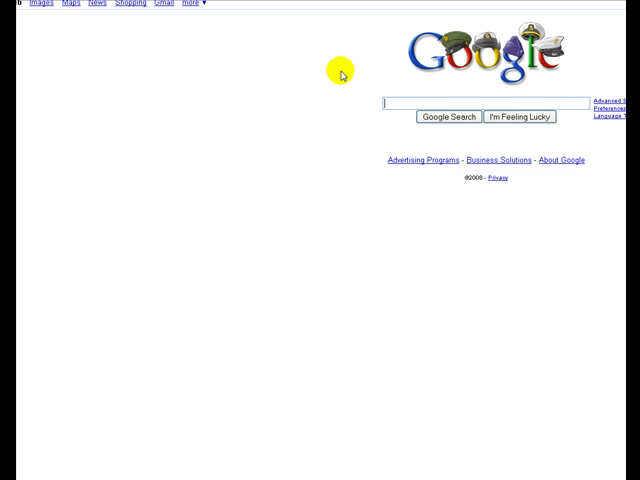
mouse_move(470, 68)
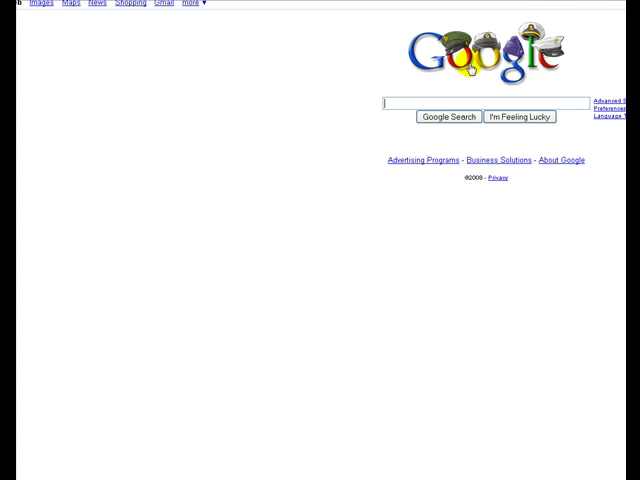